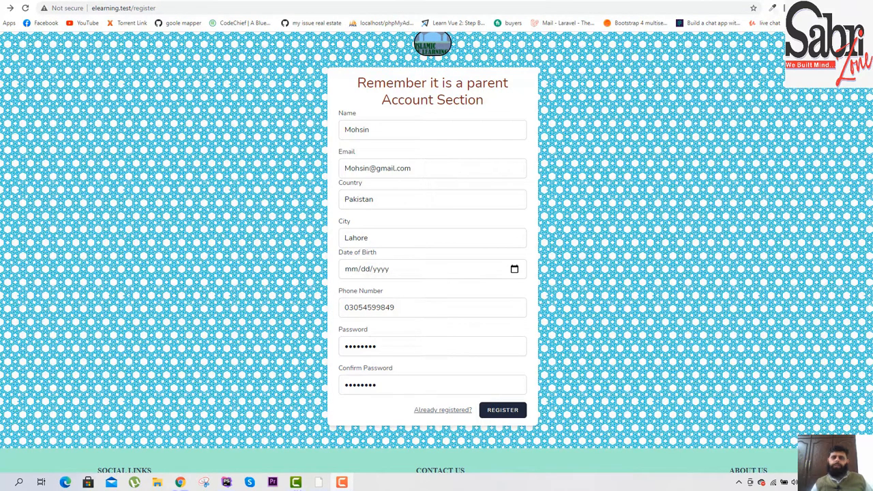
mouse_move(790, 349)
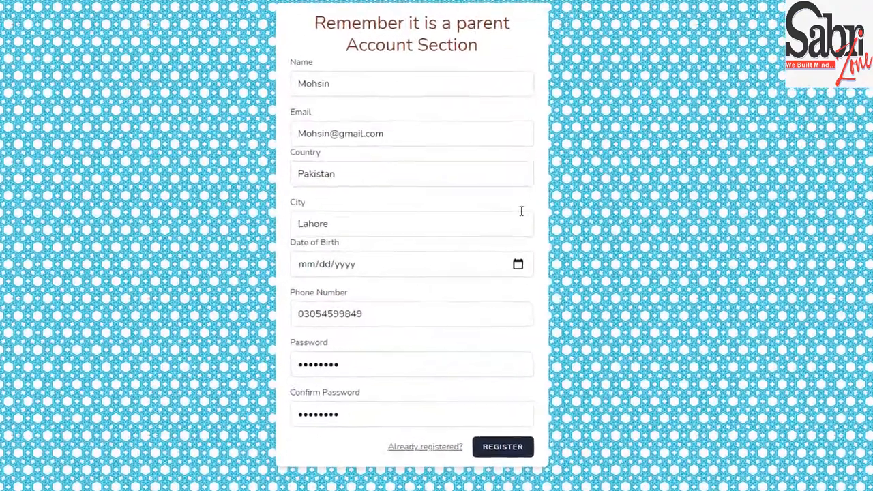
- Correct the email address and submit the parent registration form
scroll("down", 3)
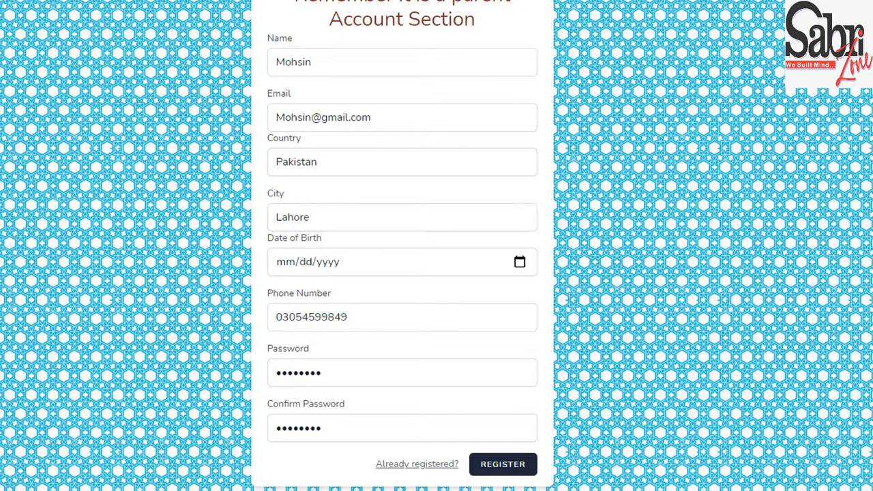
left_click(308, 117)
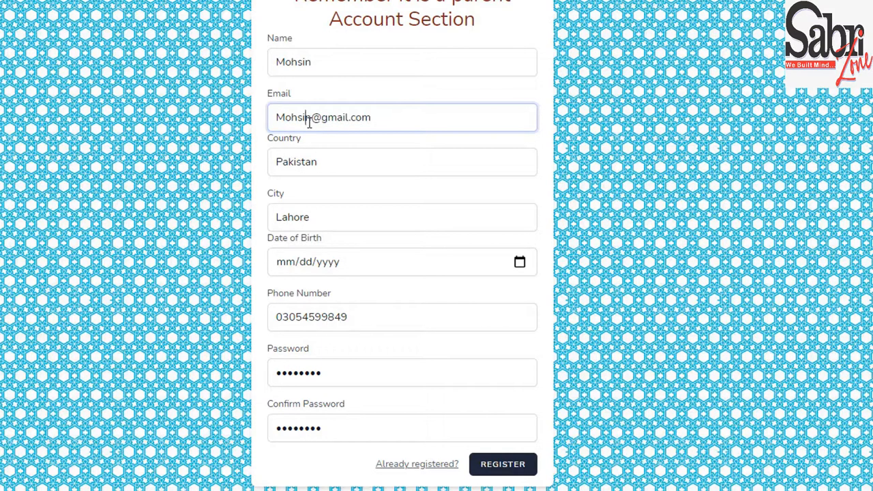
type("ssh")
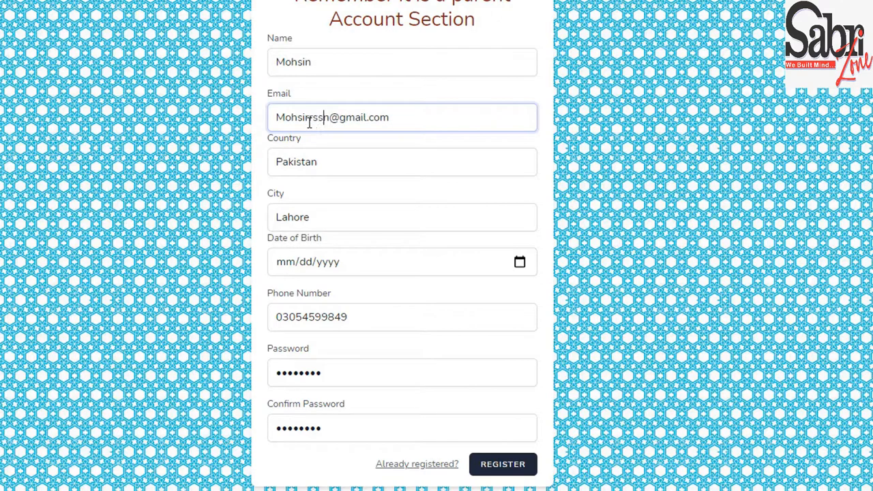
type("rr")
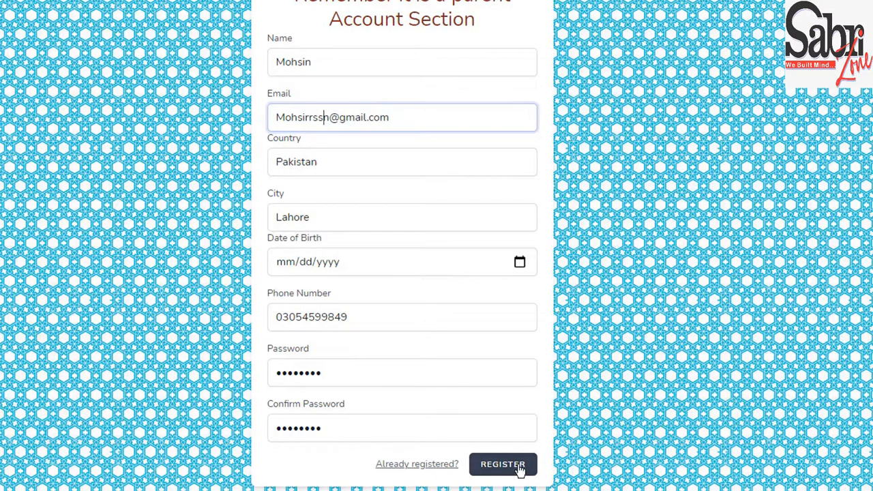
left_click(502, 464)
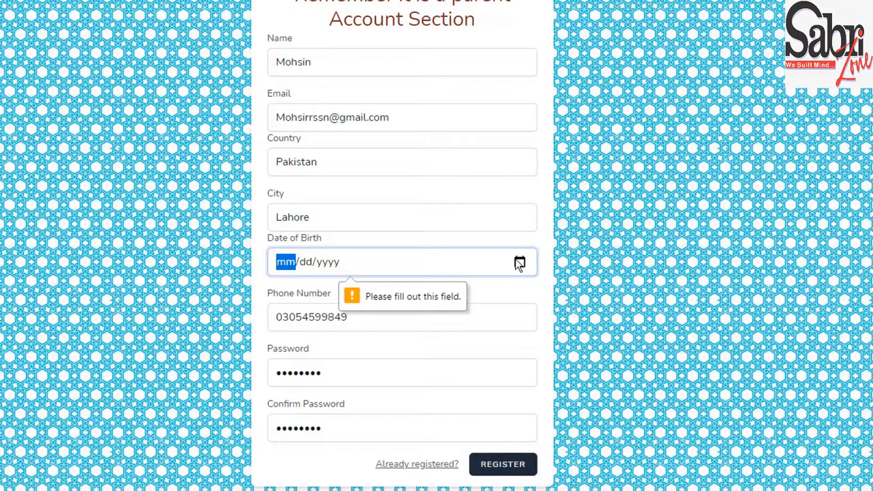
- Choose 16 January 2021 as the date of birth and submit the registration again
left_click(518, 262)
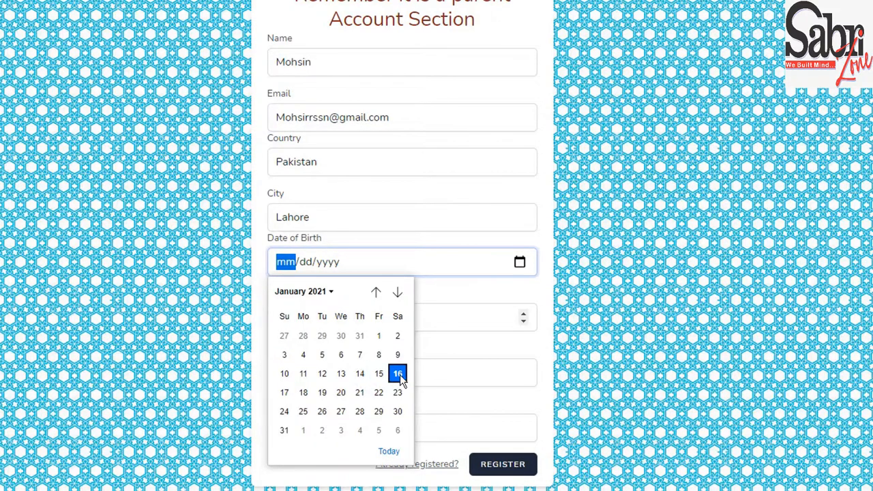
left_click(398, 373)
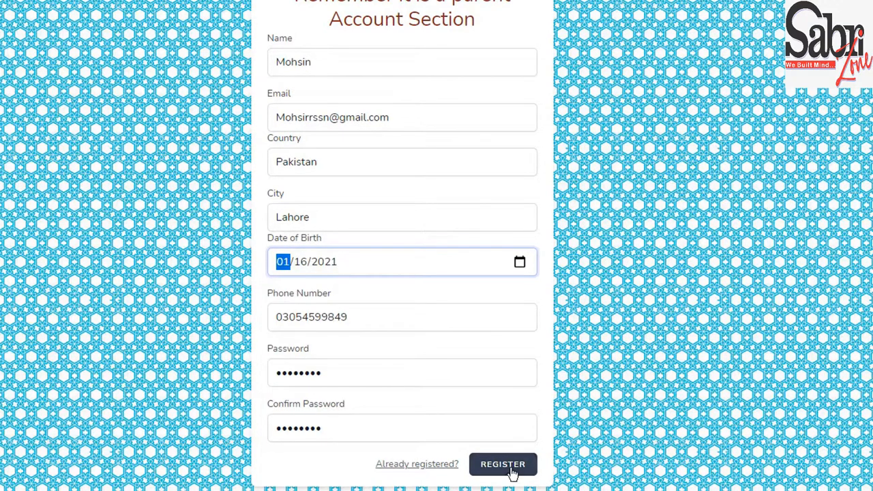
left_click(502, 464)
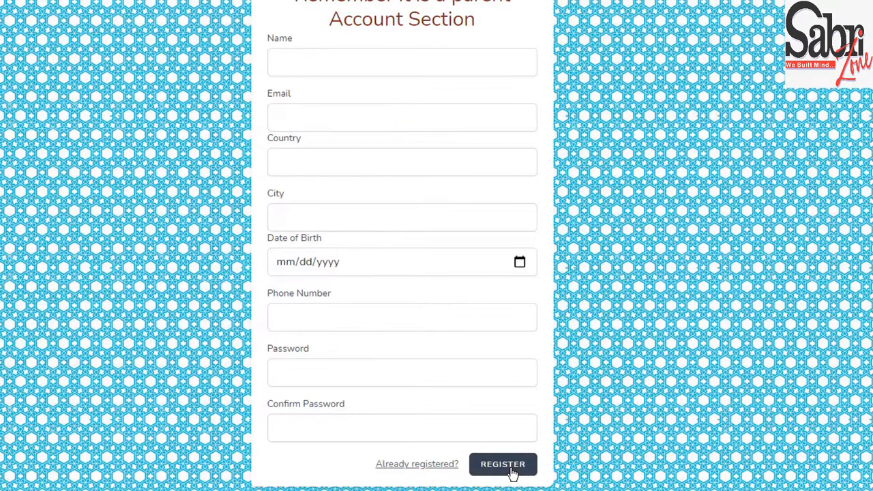
- View the Parent Account Created Successfully confirmation above the child account prompt
left_click(502, 464)
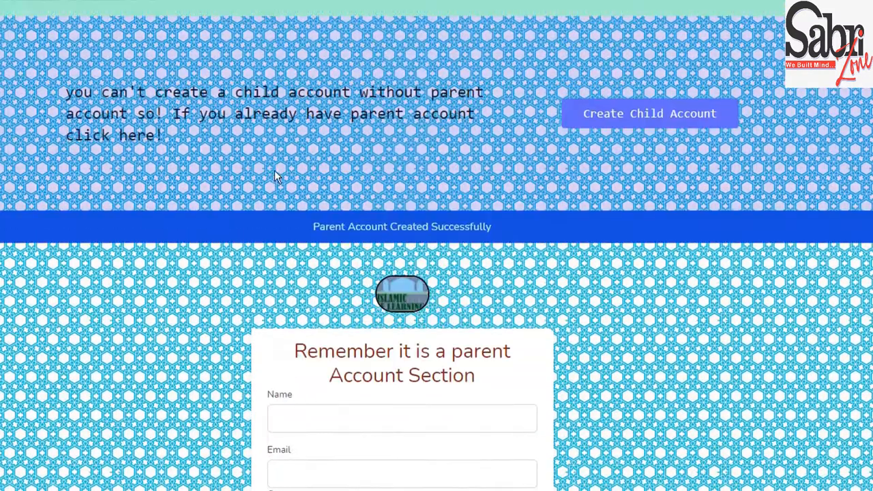
mouse_move(497, 229)
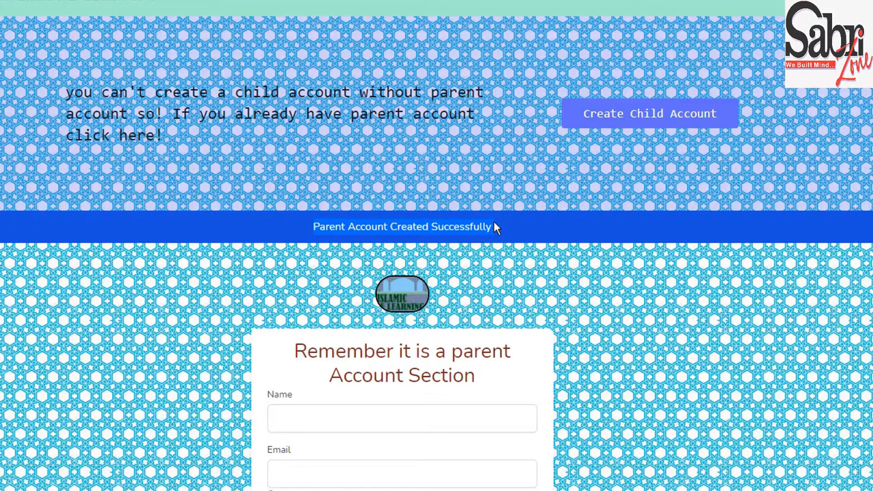
mouse_move(649, 113)
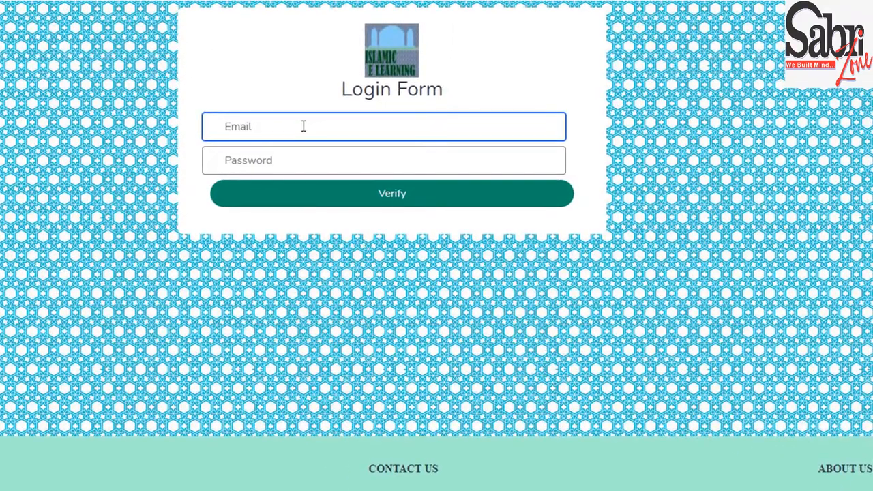
left_click(383, 126)
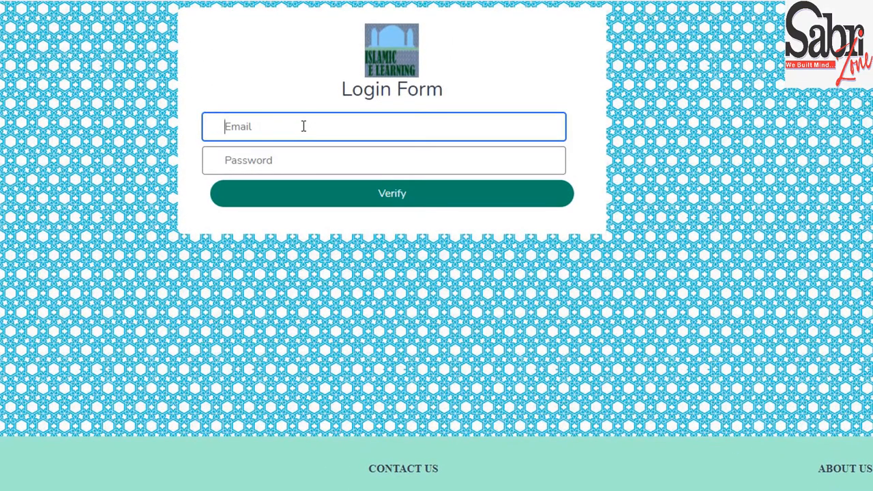
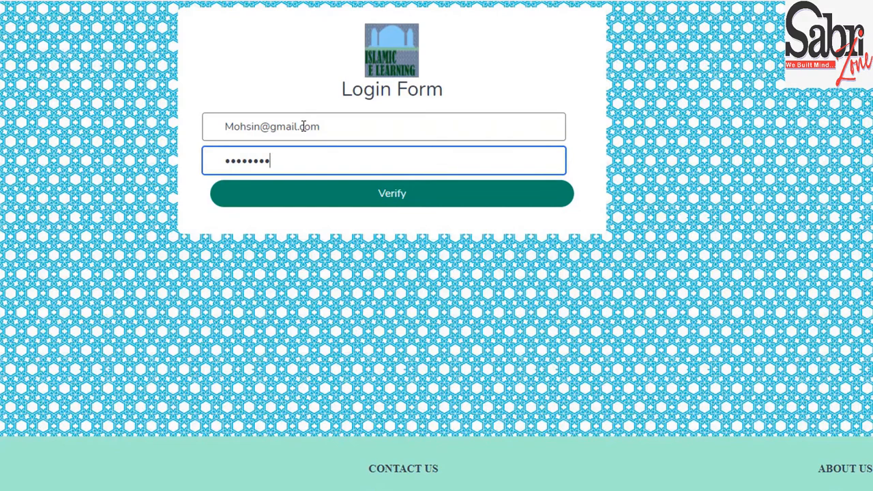
left_click(392, 194)
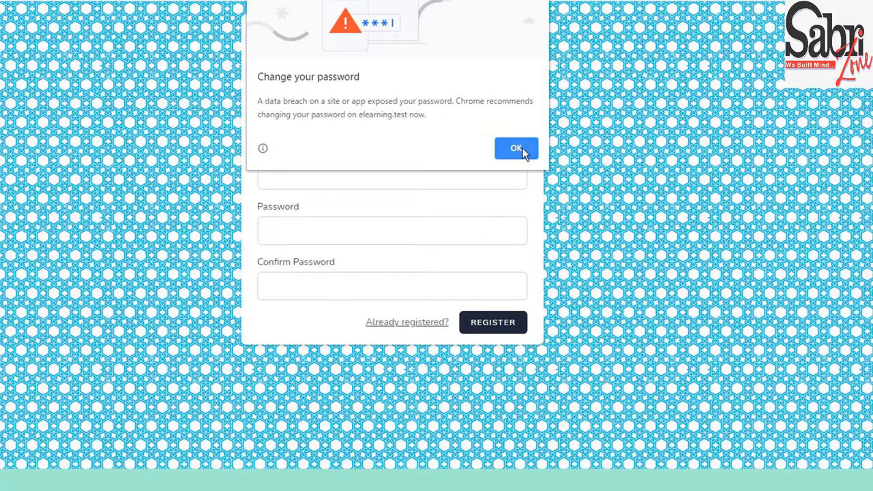
left_click(515, 149)
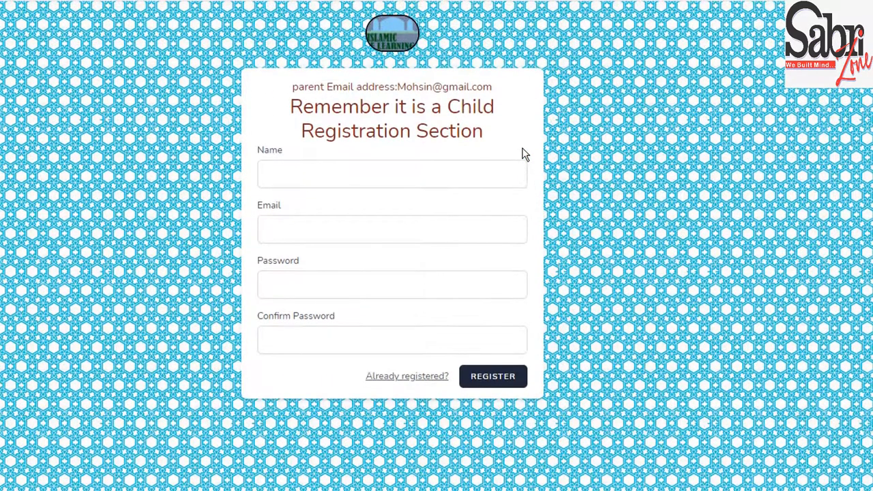
left_click(493, 376)
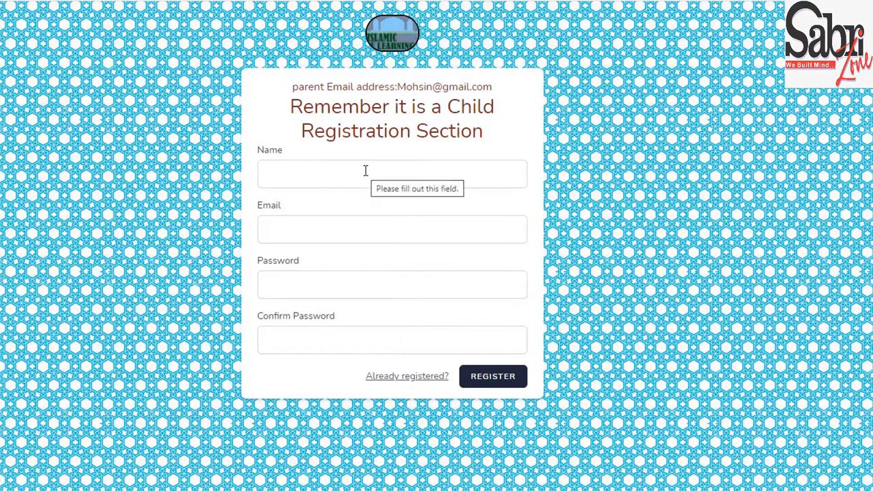
mouse_move(244, 211)
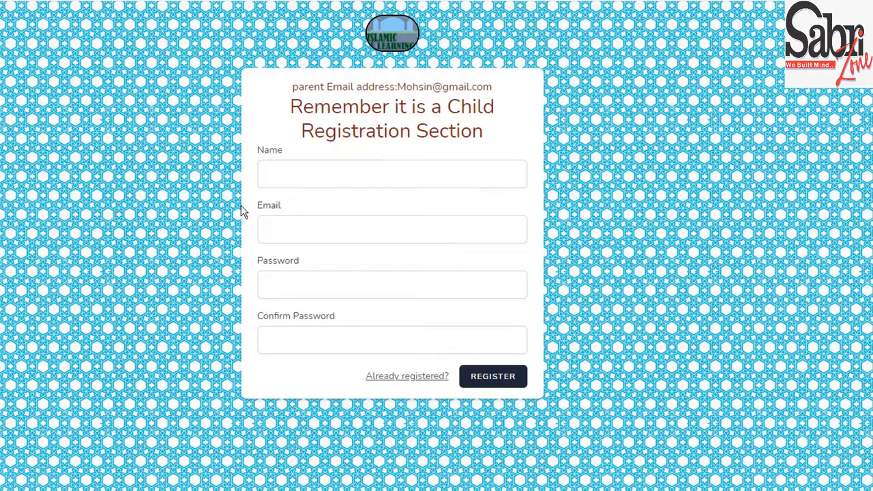
mouse_move(273, 213)
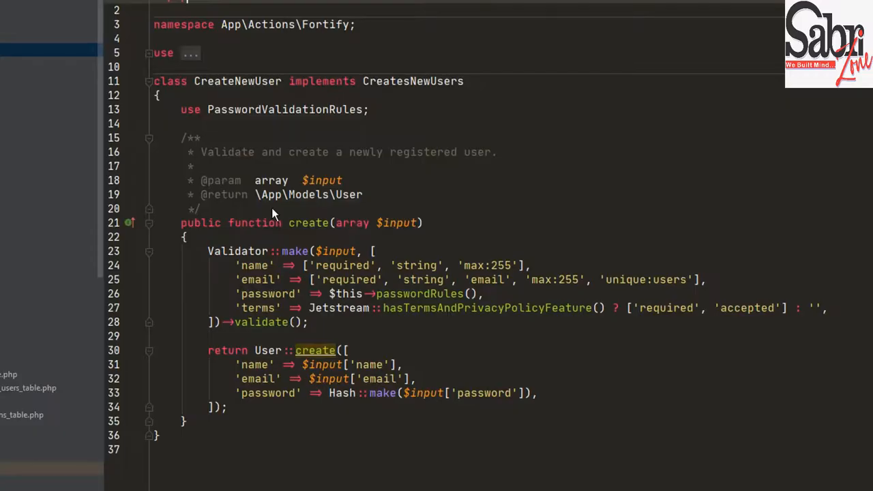
- Review the registerParent method where User::create saves the parent fields
scroll("down", 3)
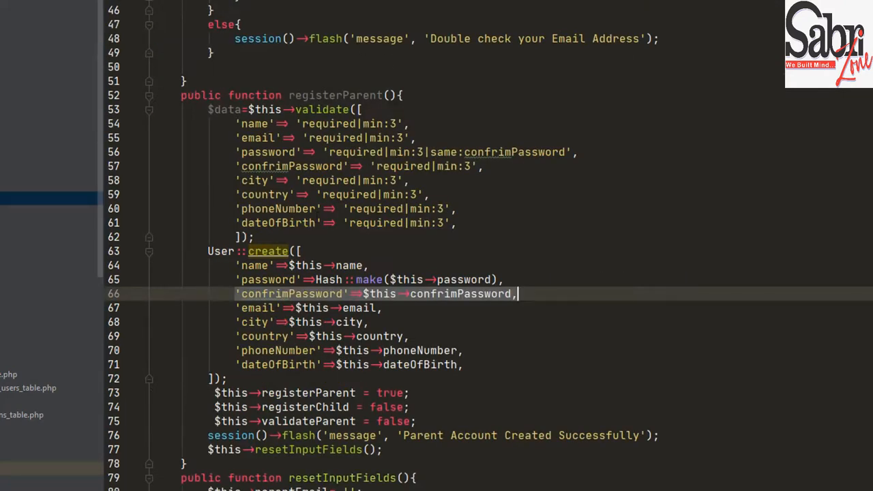
mouse_move(305, 296)
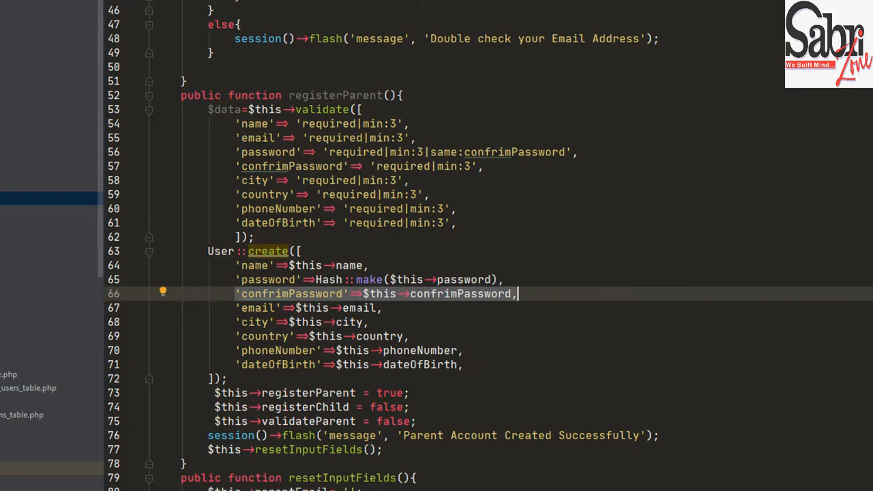
mouse_move(383, 235)
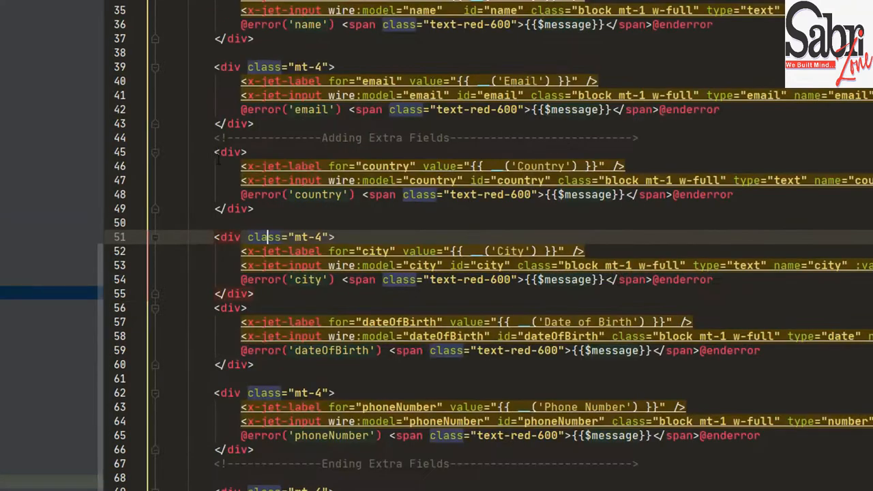
- Review register.blade.php, then start a new line after the email validation rule in CreateNewUser
scroll("down", 3)
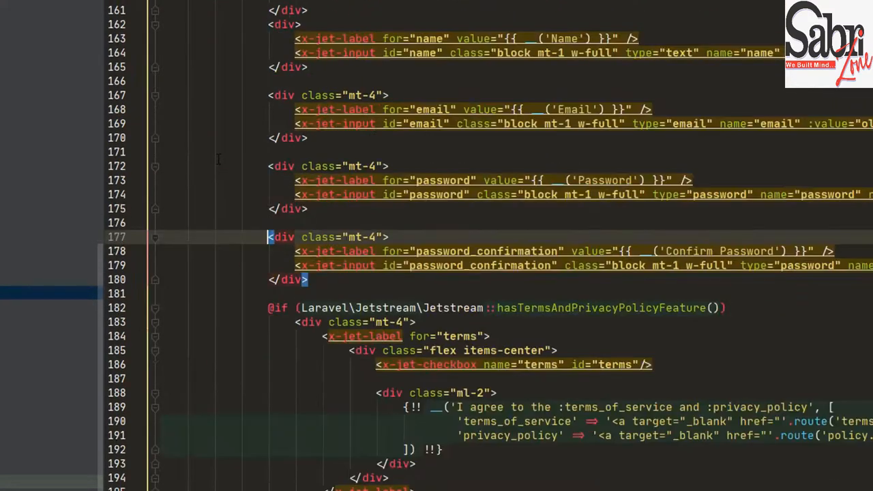
scroll("up", 3)
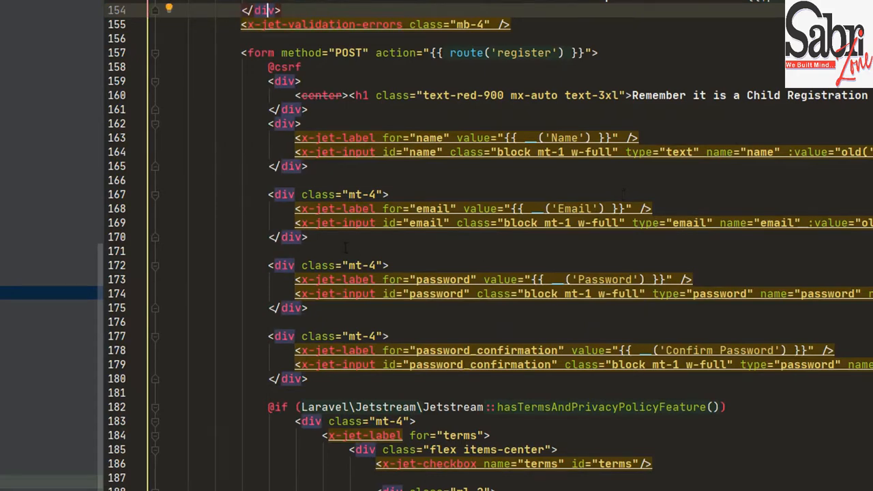
key("Enter")
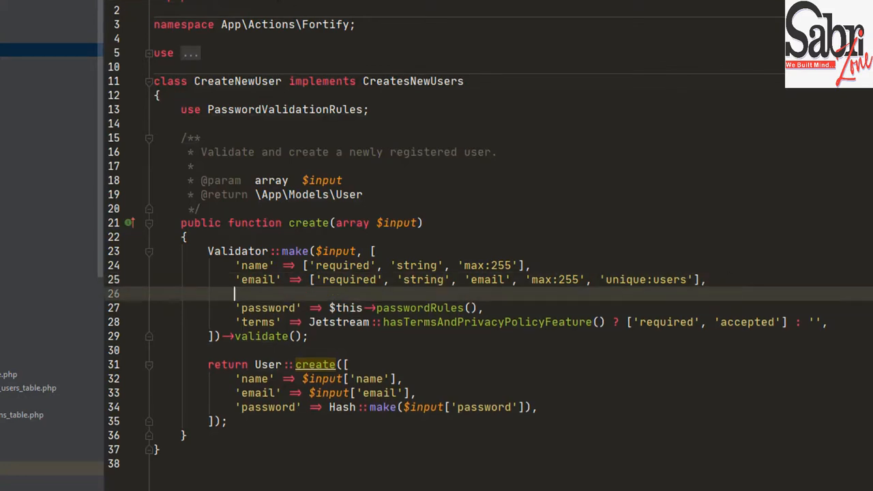
- Add required min-3 rules for city, country, phoneNumber and dateOfBirth to the validator
scroll("down", 3)
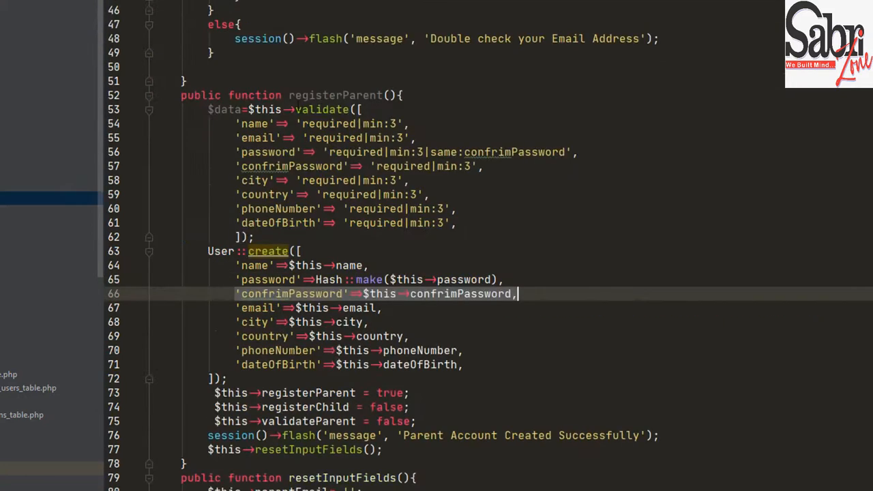
left_click(256, 180)
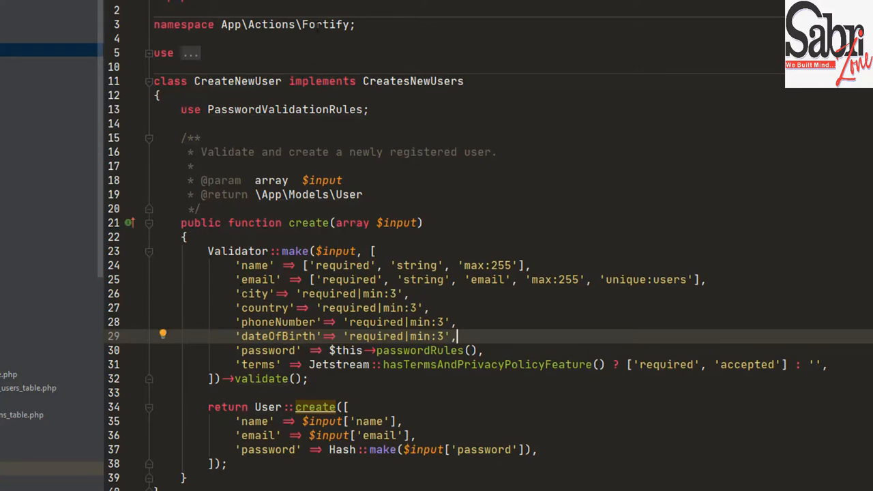
- Add confirmPassword, city and country to the User::create call in CreateNewUser
scroll("down", 3)
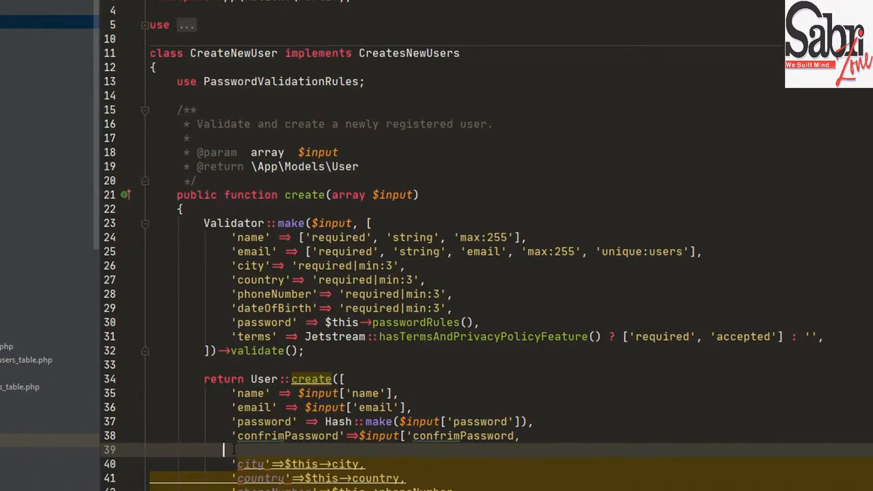
scroll("down", 3)
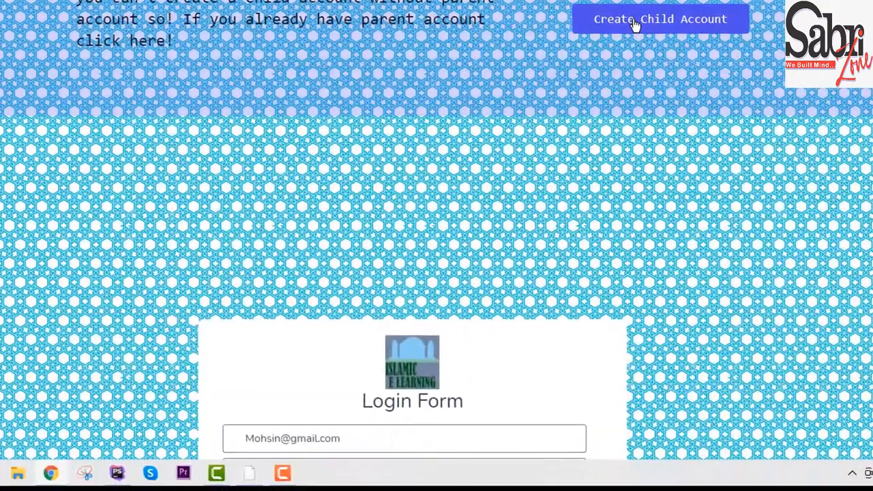
- Verify the parent login again, dismissing the password warning, to reopen the pre-filled child form
scroll("down", 3)
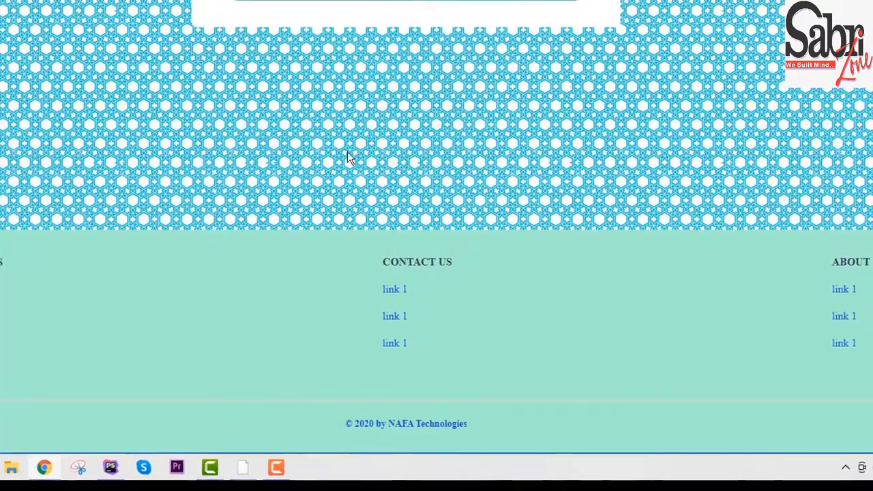
scroll("up", 3)
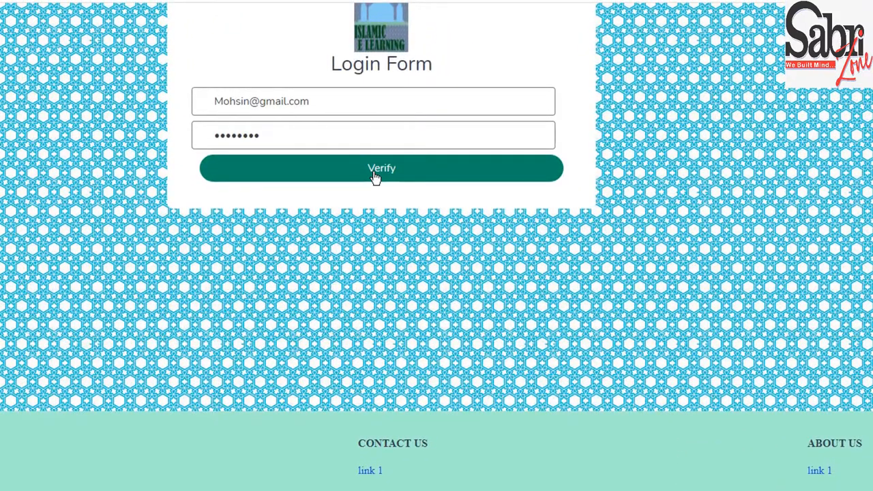
left_click(382, 170)
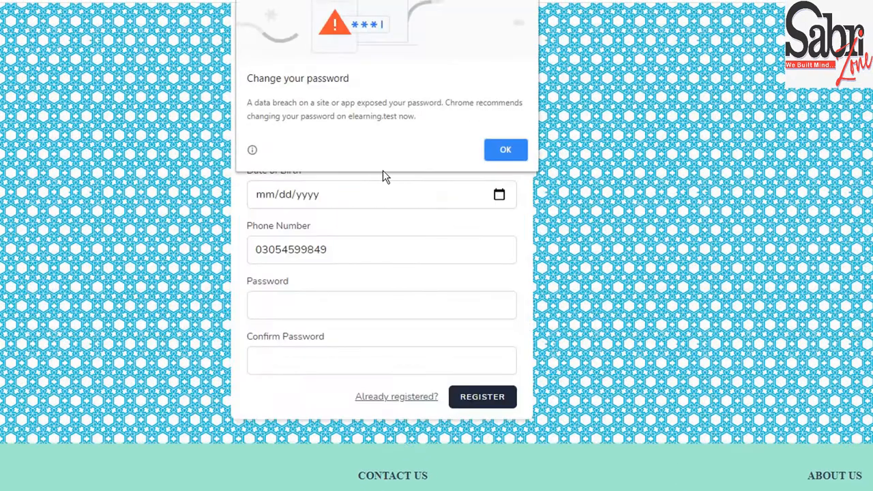
left_click(505, 149)
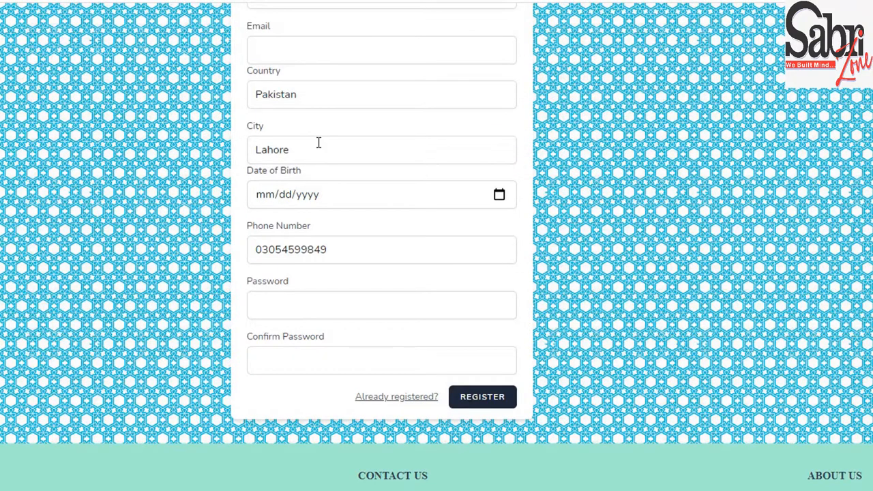
scroll("up", 3)
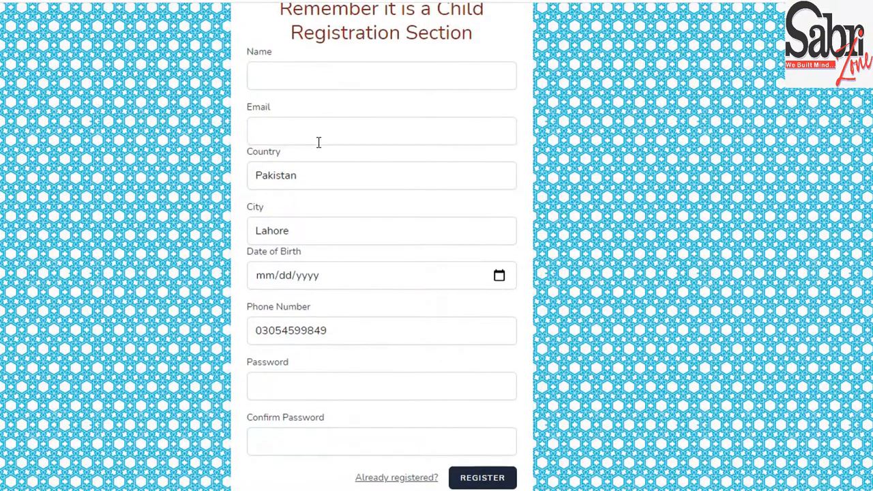
left_click(382, 76)
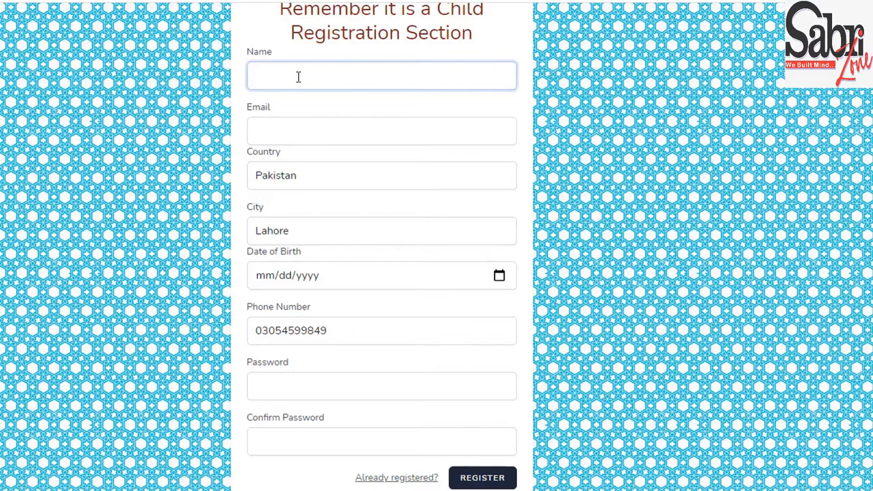
type("Mohsin")
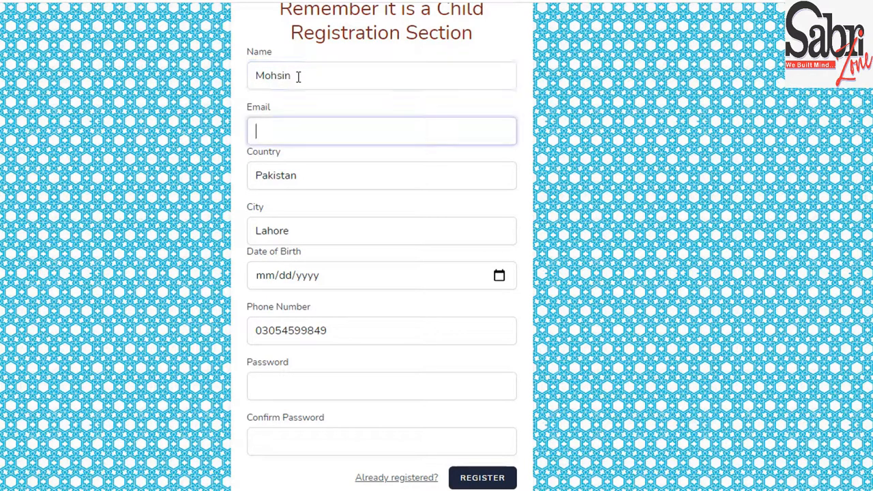
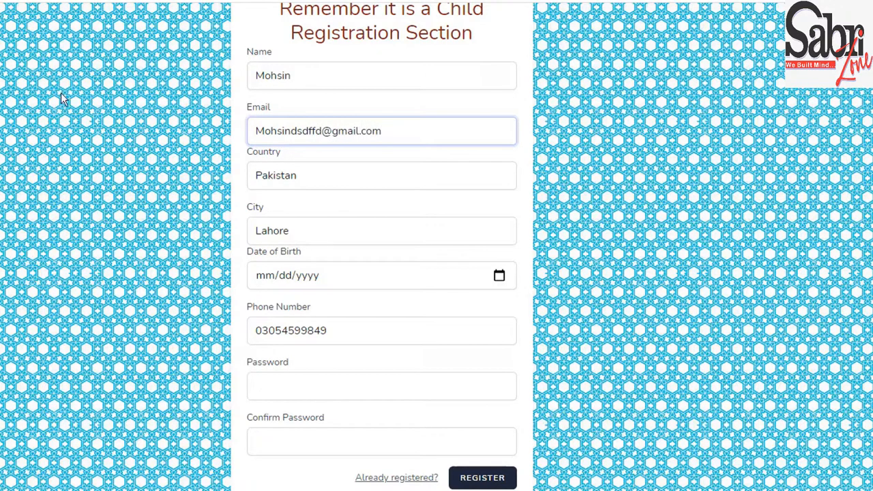
mouse_move(355, 360)
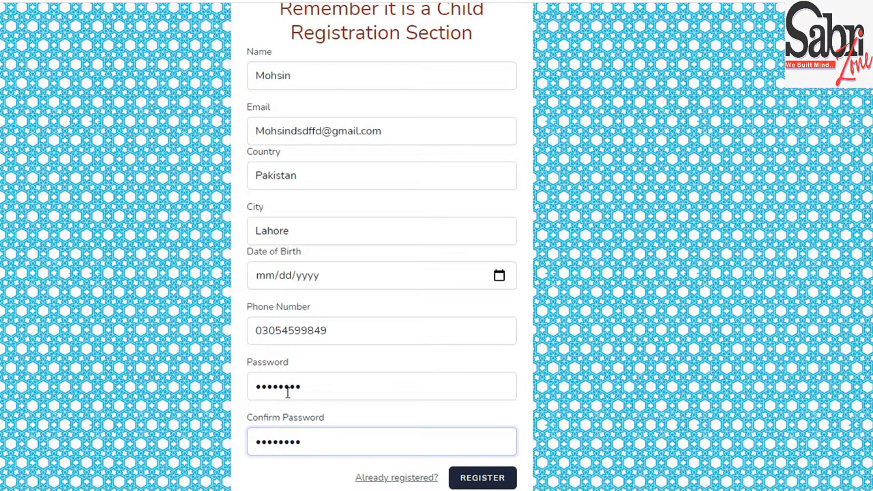
left_click(482, 477)
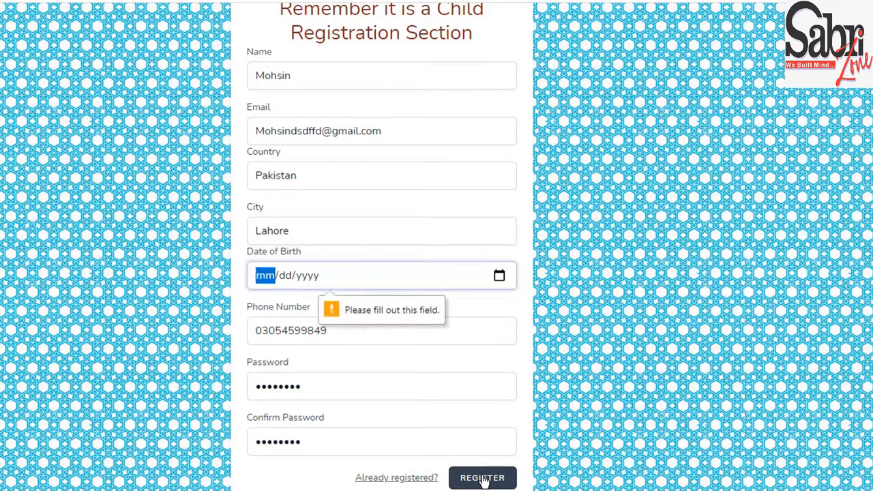
- Pick a date of birth from the calendar for the child registration
left_click(500, 276)
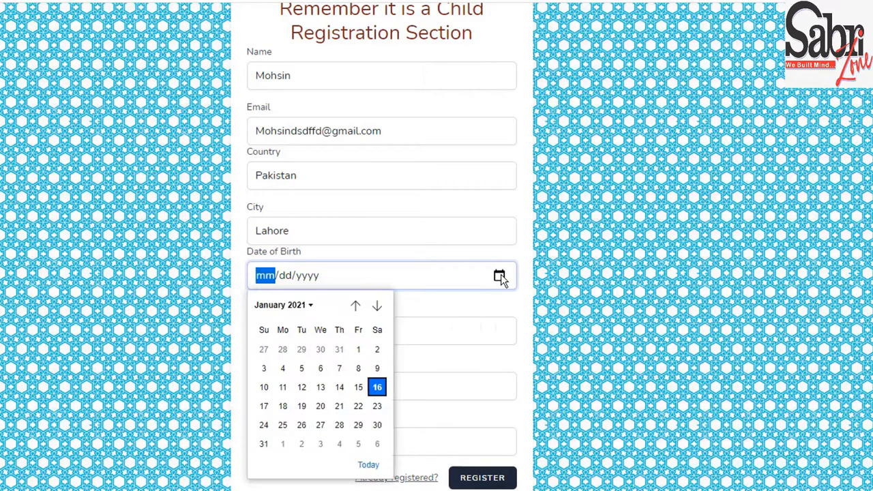
left_click(357, 387)
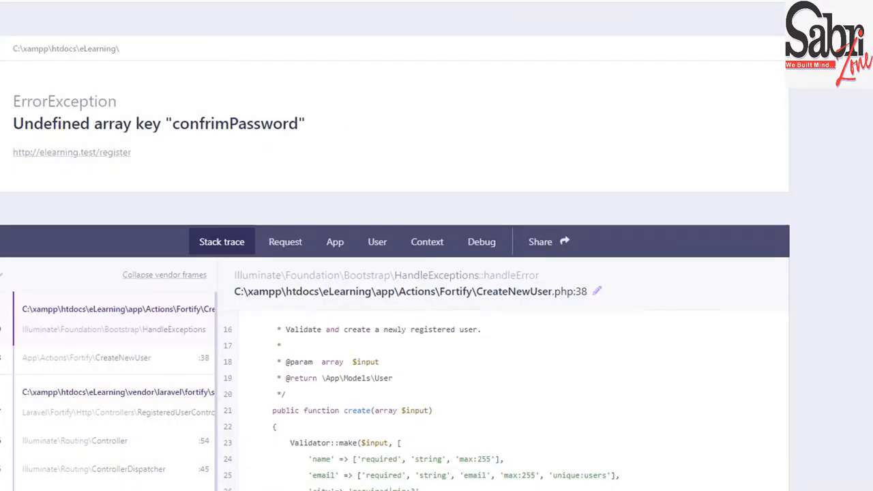
mouse_move(231, 159)
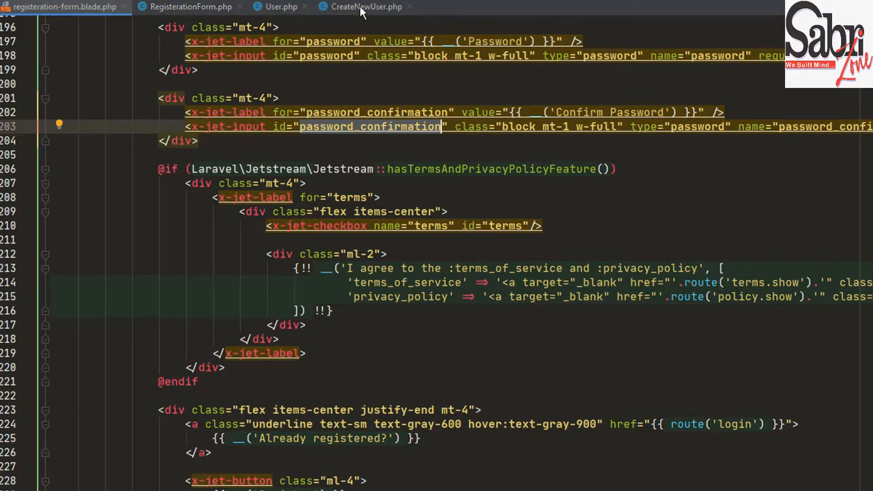
- Fix the confirm password key to password_confirmation in CreateNewUser and resubmit the registration
left_click(365, 5)
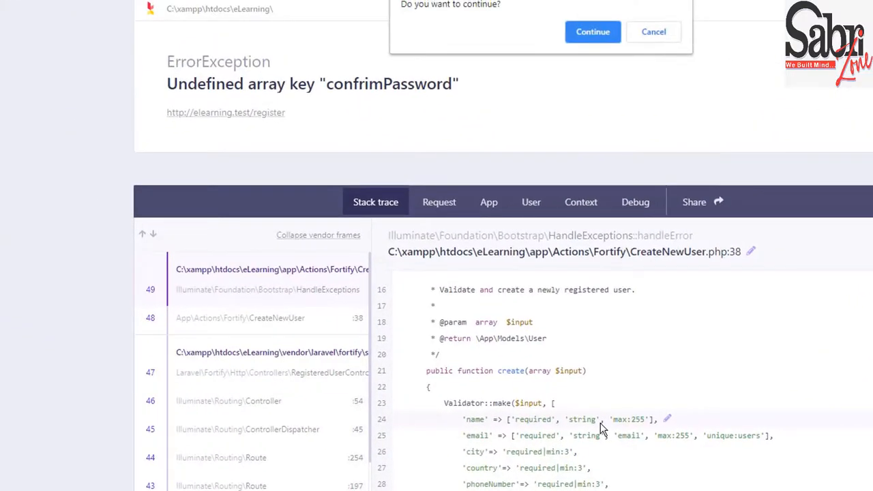
left_click(592, 31)
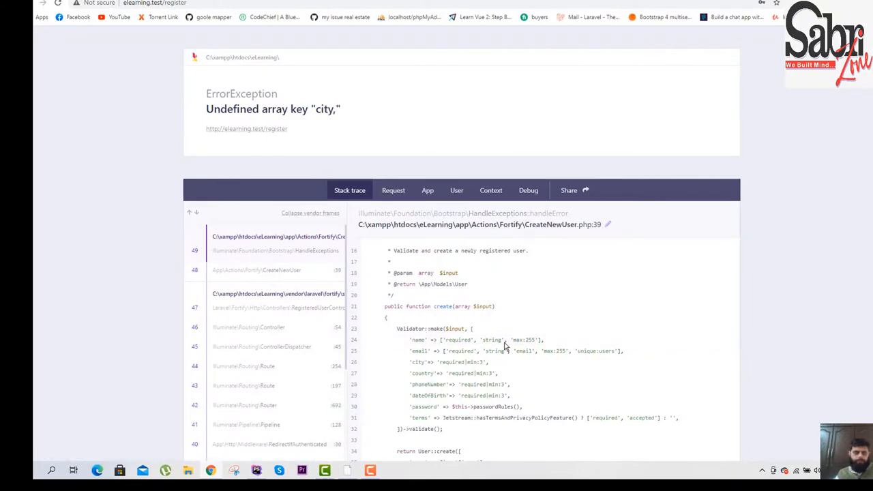
mouse_move(116, 122)
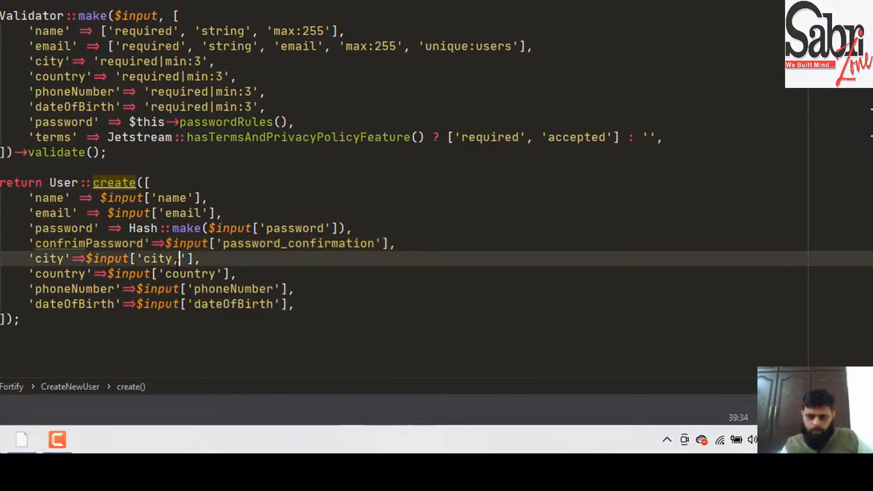
- Switch back to the browser after correcting the $input['city'] key in CreateNewUser
key("alt+tab")
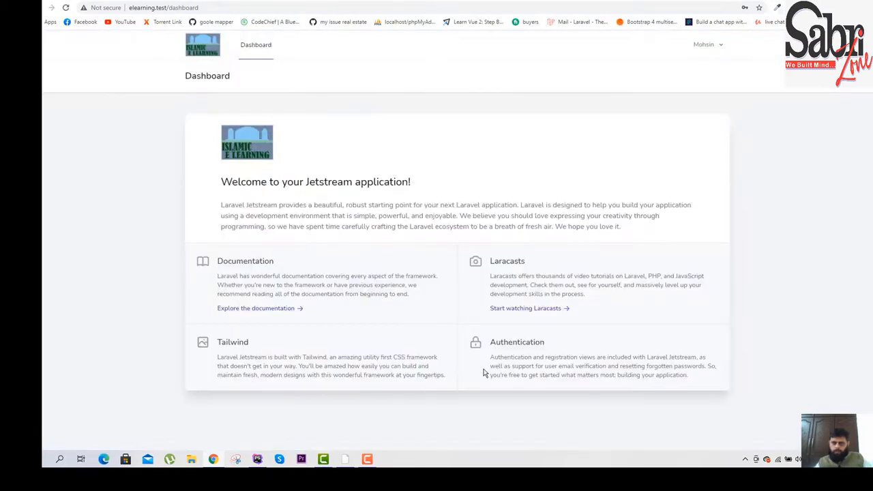
- Resubmit registration, then reach the Profile page from the account dropdown on the dashboard
left_click(706, 44)
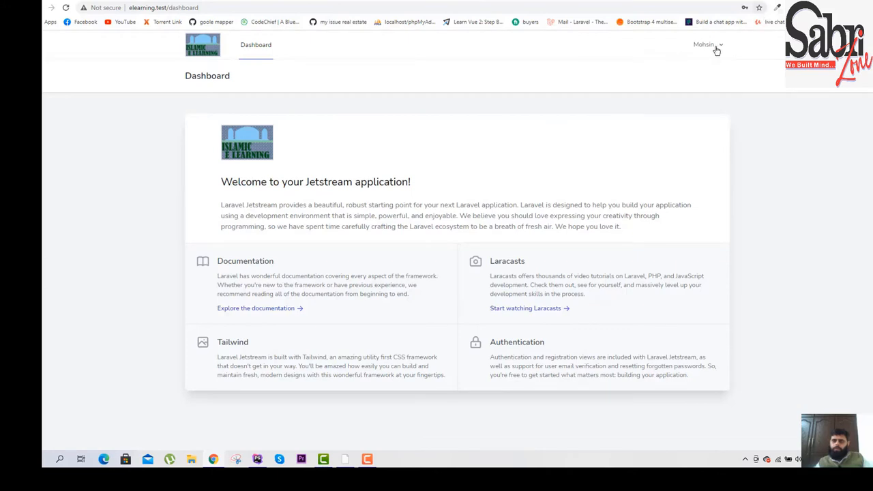
left_click(706, 44)
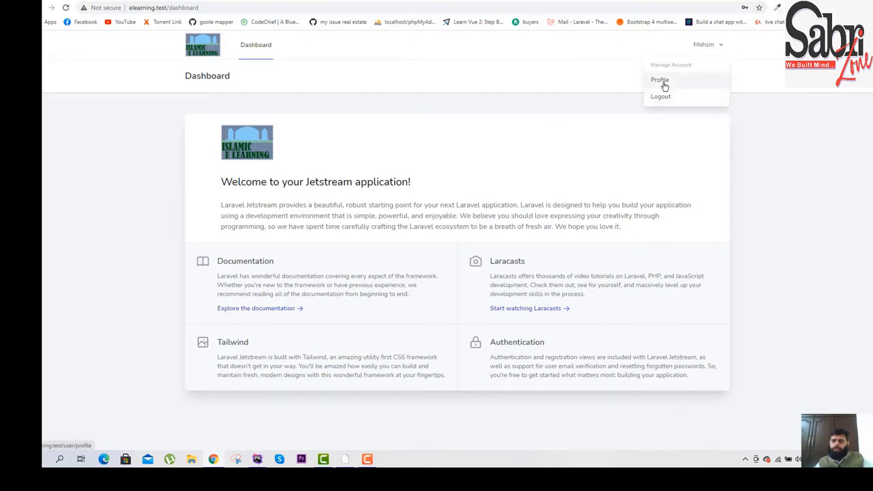
left_click(660, 79)
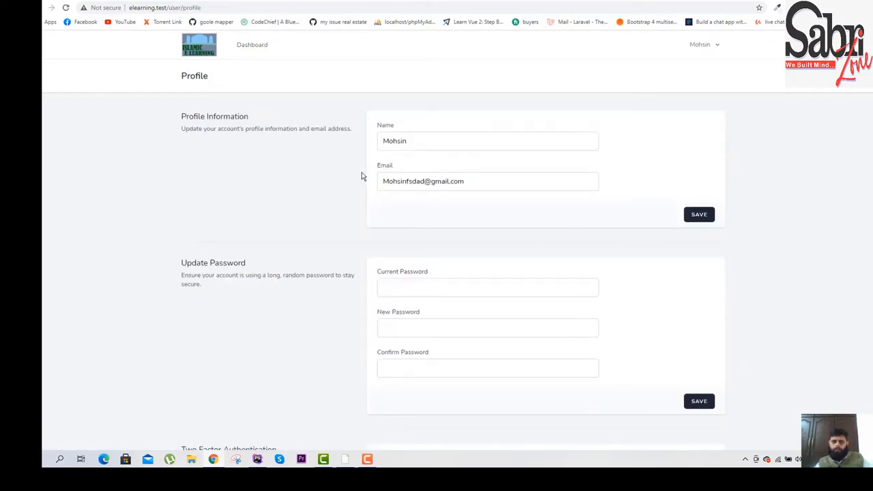
mouse_move(601, 142)
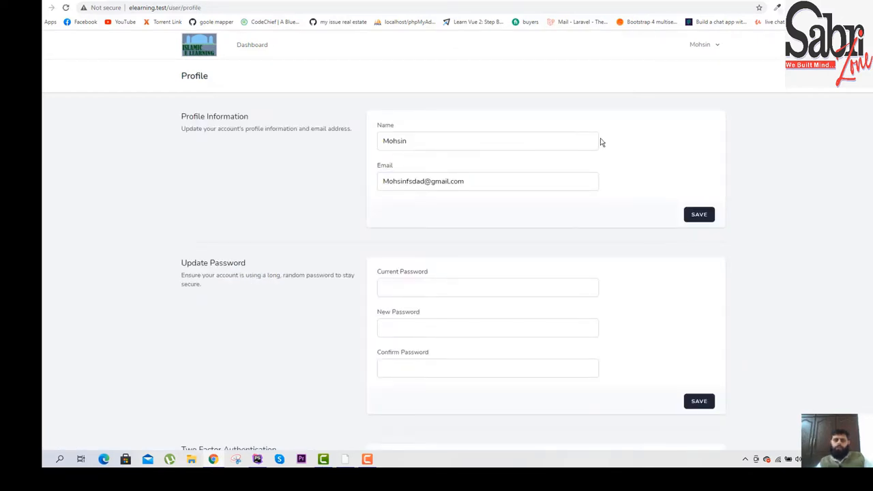